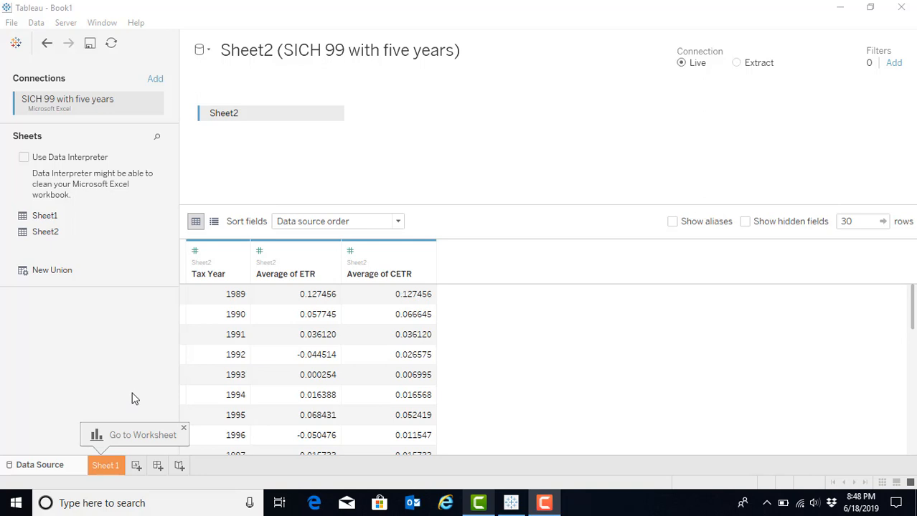
- Switch from the Data Source page to the blank Sheet 1 worksheet
{"action": "left_click", "coordinate": [106, 465]}
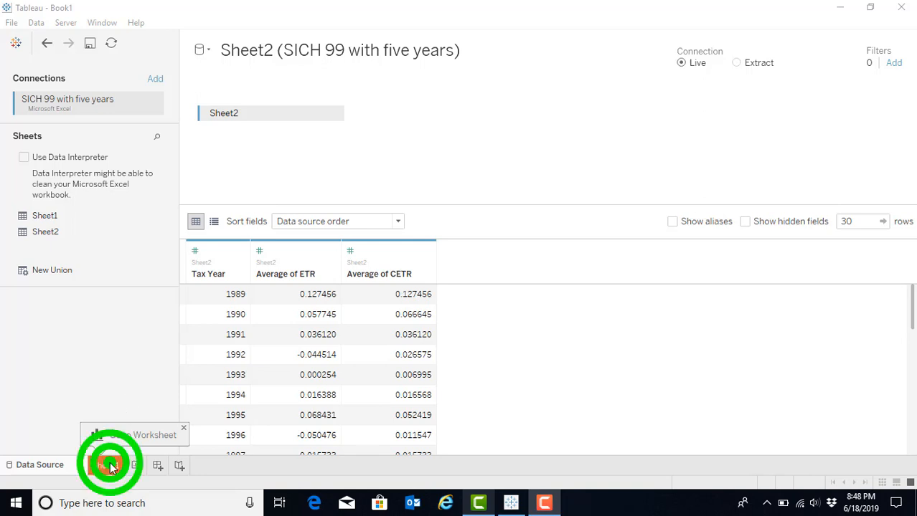
{"action": "left_click", "coordinate": [109, 465]}
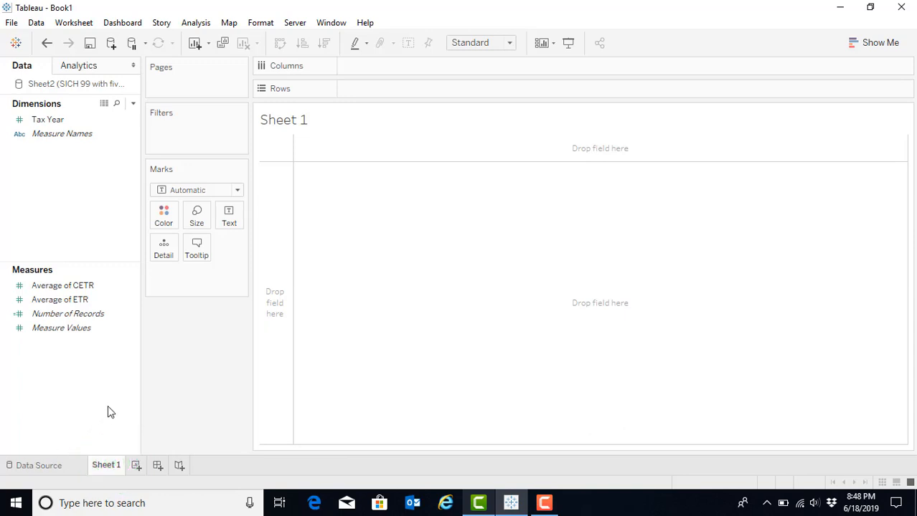
{"action": "mouse_move", "coordinate": [539, 318]}
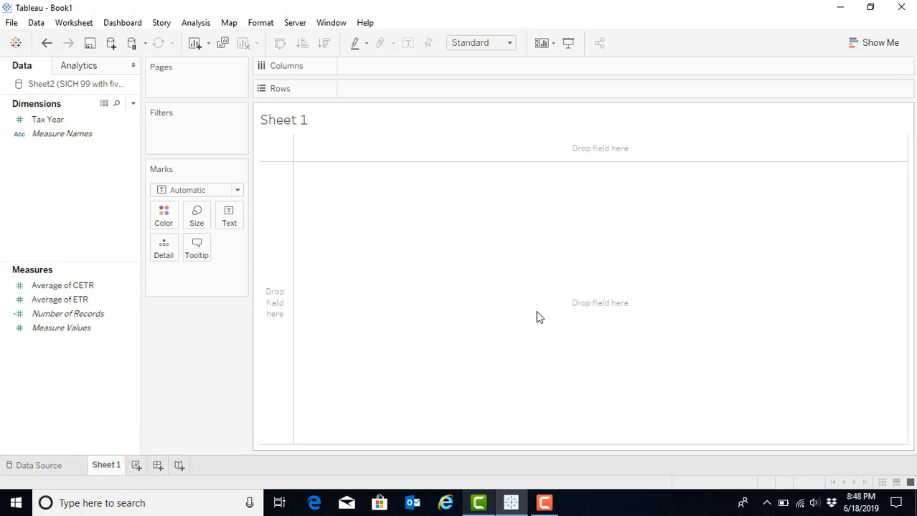
{"action": "mouse_move", "coordinate": [581, 378]}
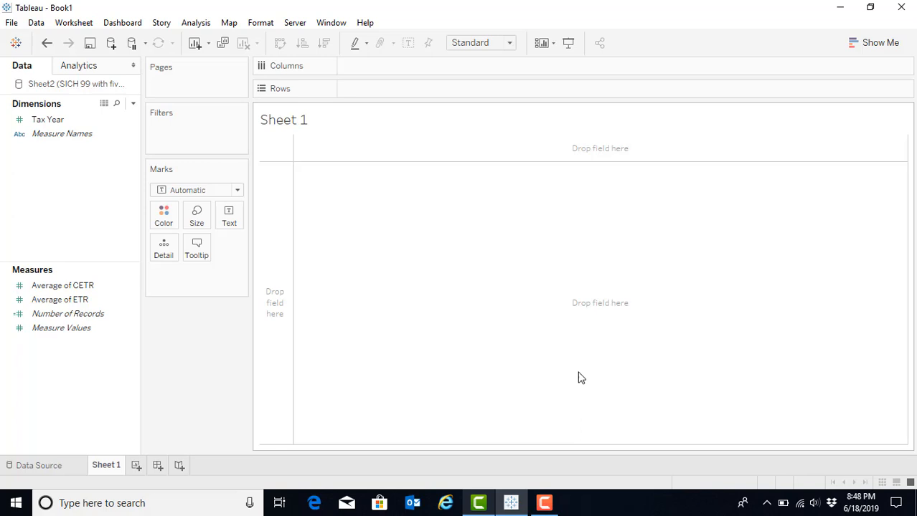
{"action": "mouse_move", "coordinate": [664, 350]}
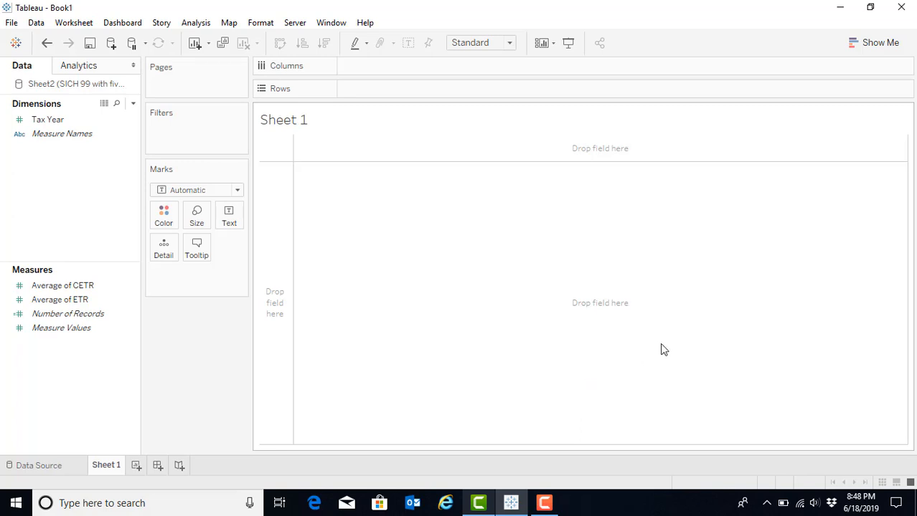
{"action": "mouse_move", "coordinate": [661, 350]}
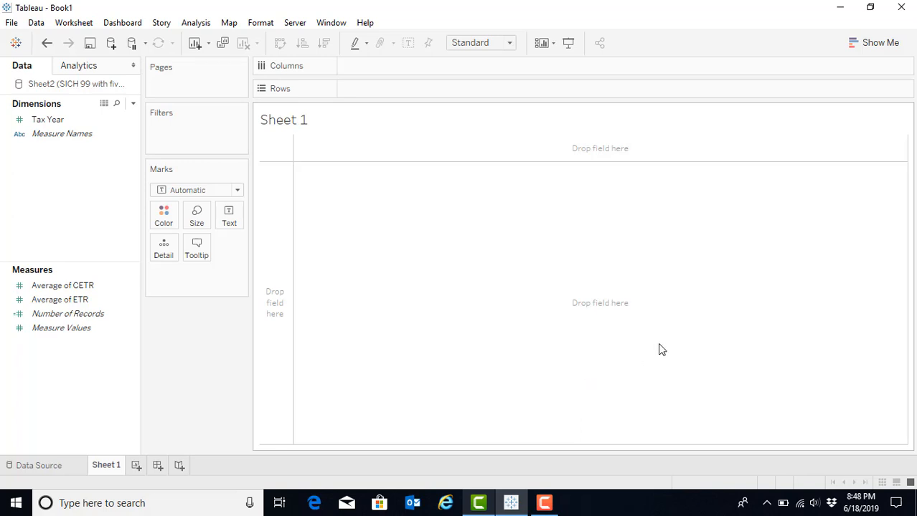
{"action": "mouse_move", "coordinate": [566, 317]}
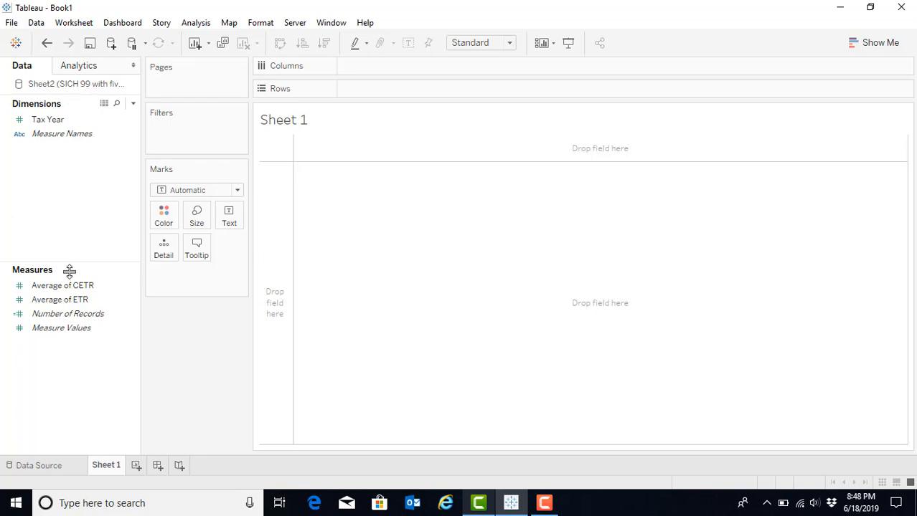
{"action": "mouse_move", "coordinate": [74, 272]}
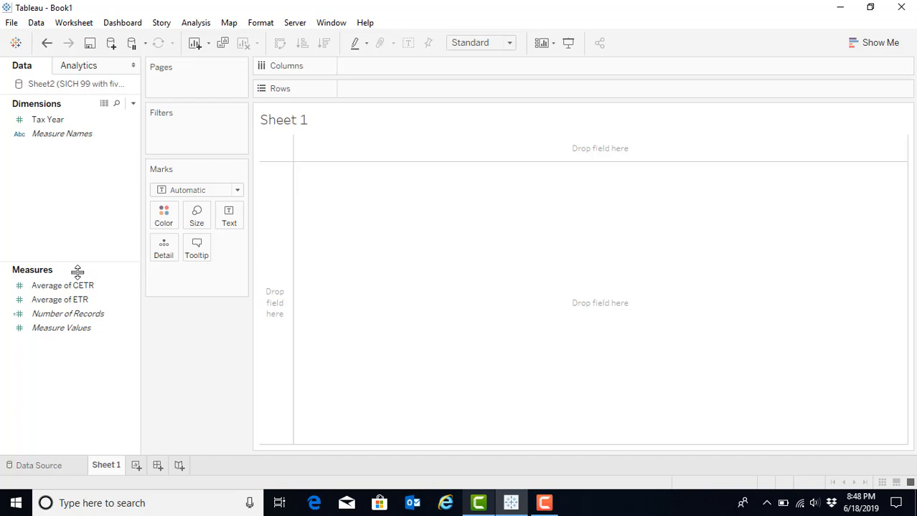
{"action": "left_click", "coordinate": [63, 286]}
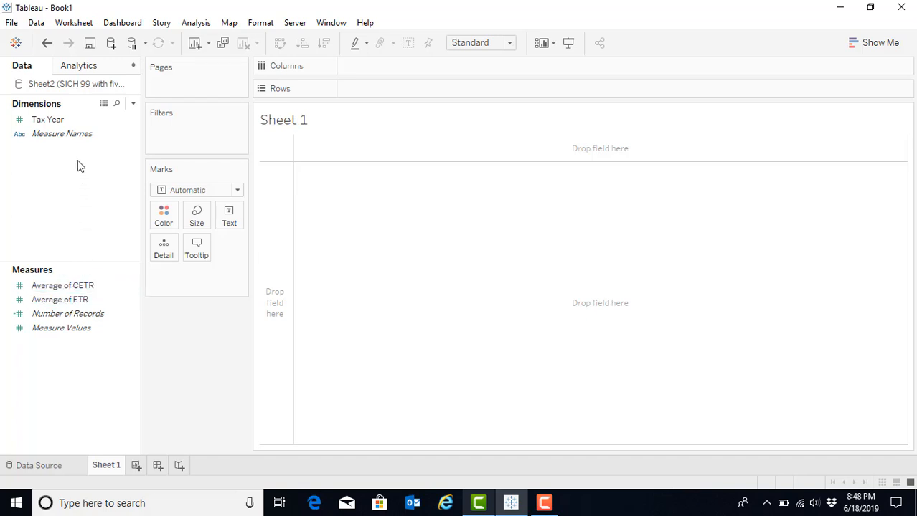
{"action": "left_click", "coordinate": [48, 119]}
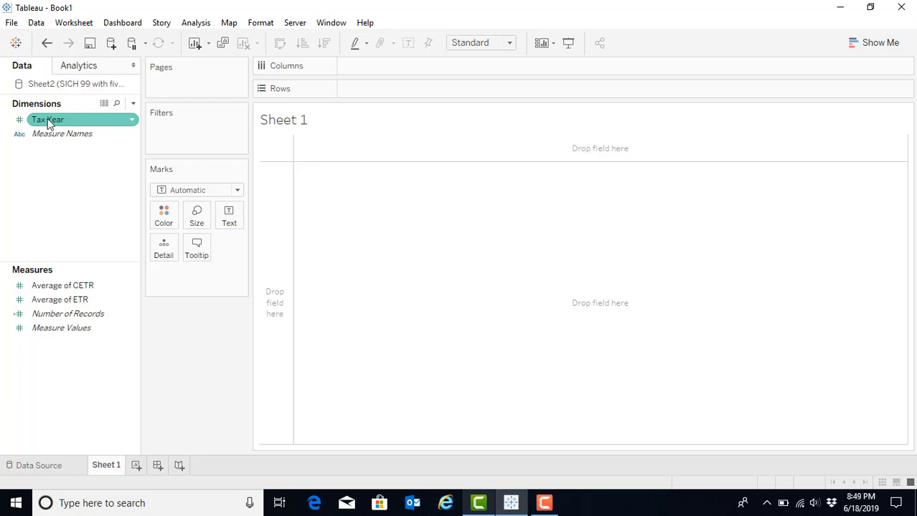
- Place Tax Year on Columns to get a 1988–2018 year axis
{"action": "left_click", "coordinate": [47, 120]}
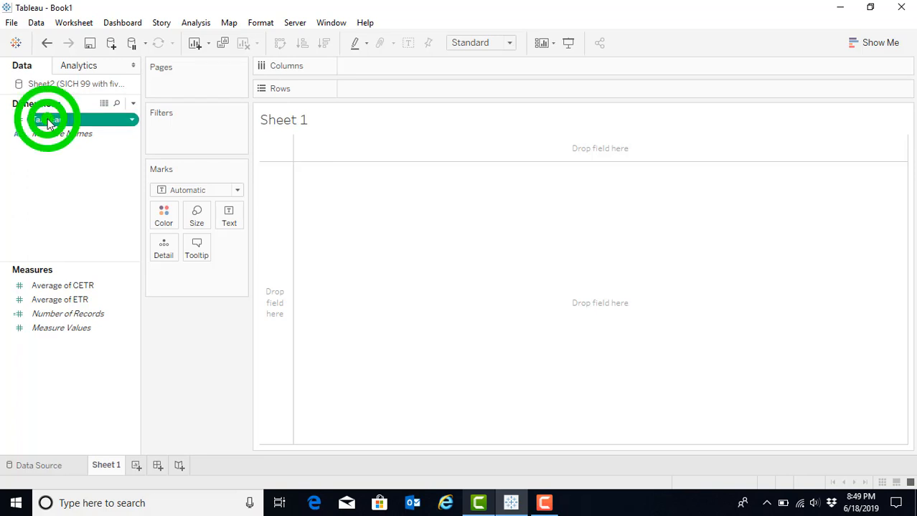
{"action": "left_click_drag", "start_coordinate": [48, 119], "coordinate": [387, 66]}
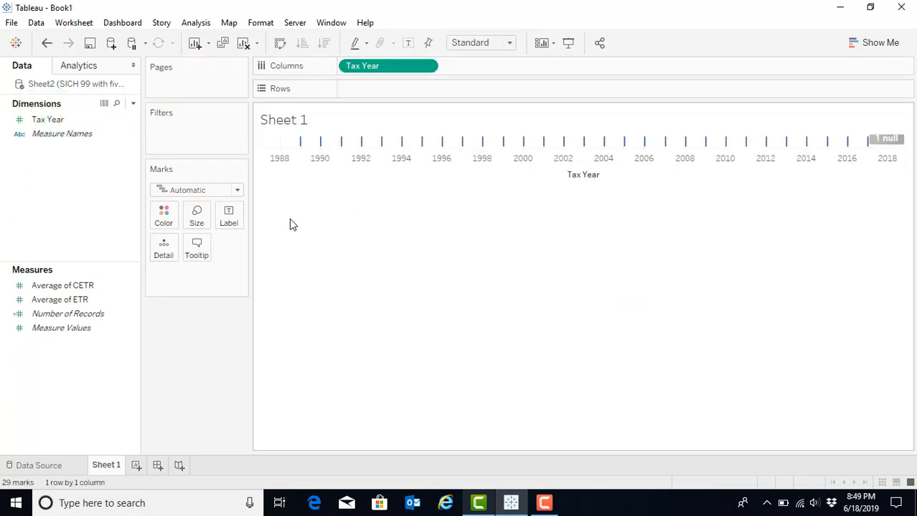
{"action": "mouse_move", "coordinate": [304, 196]}
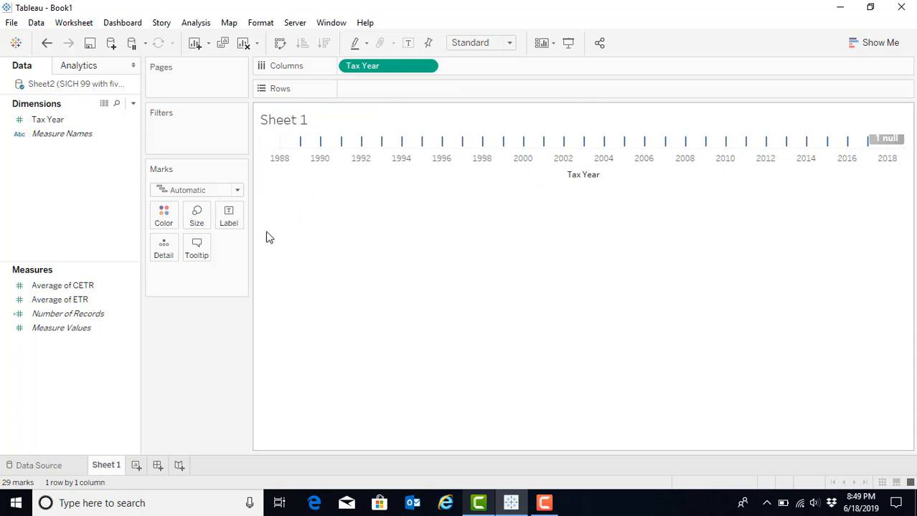
{"action": "left_click", "coordinate": [61, 327]}
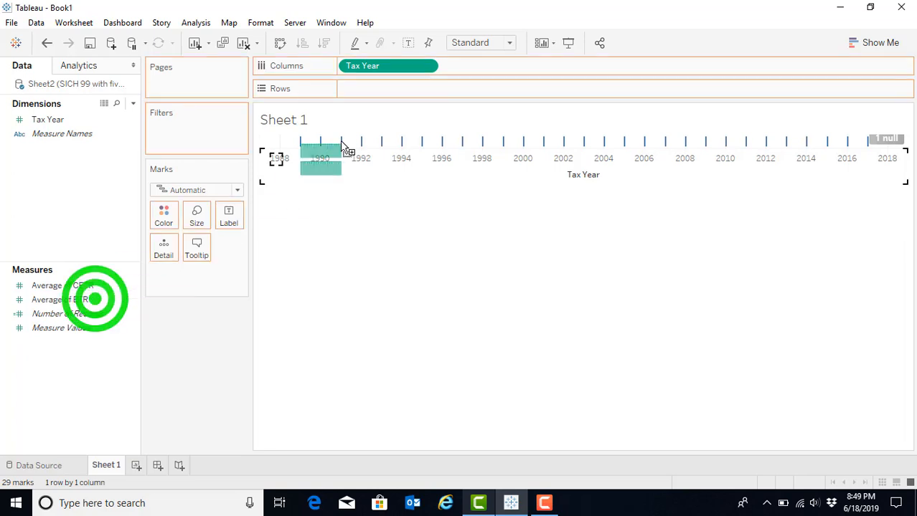
- Place Average of ETR on Rows to draw its line across the tax years
{"action": "left_click_drag", "start_coordinate": [60, 299], "coordinate": [388, 89]}
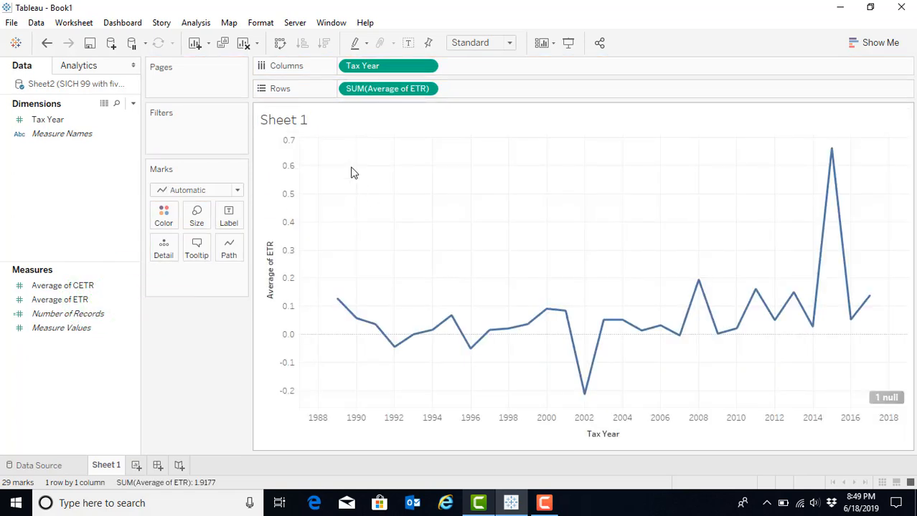
{"action": "mouse_move", "coordinate": [358, 226]}
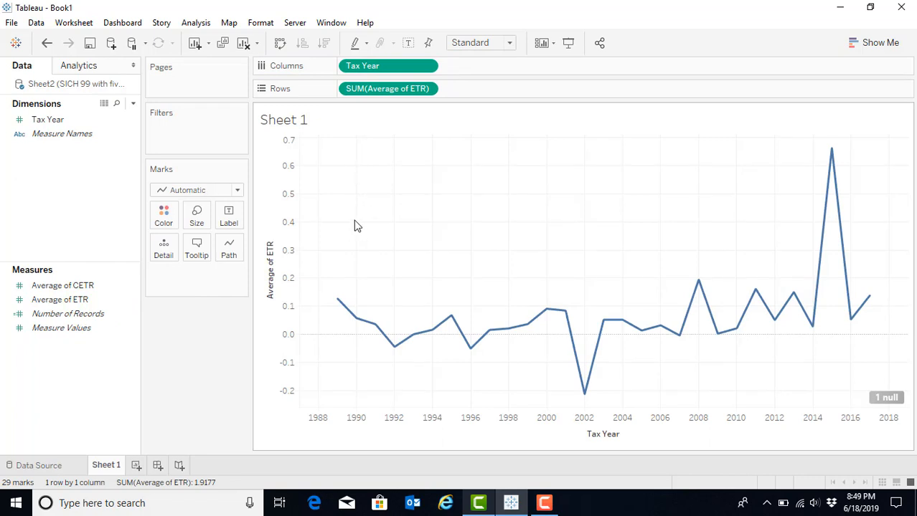
{"action": "mouse_move", "coordinate": [356, 210]}
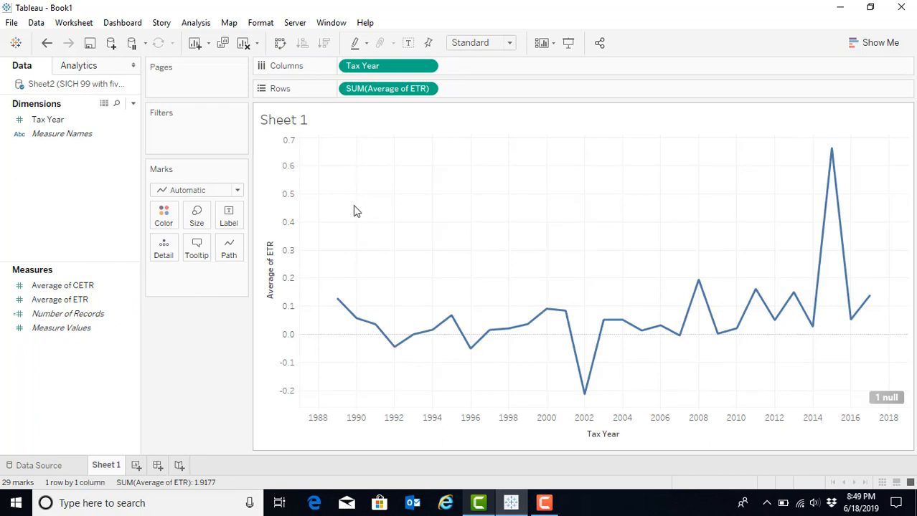
{"action": "mouse_move", "coordinate": [372, 241]}
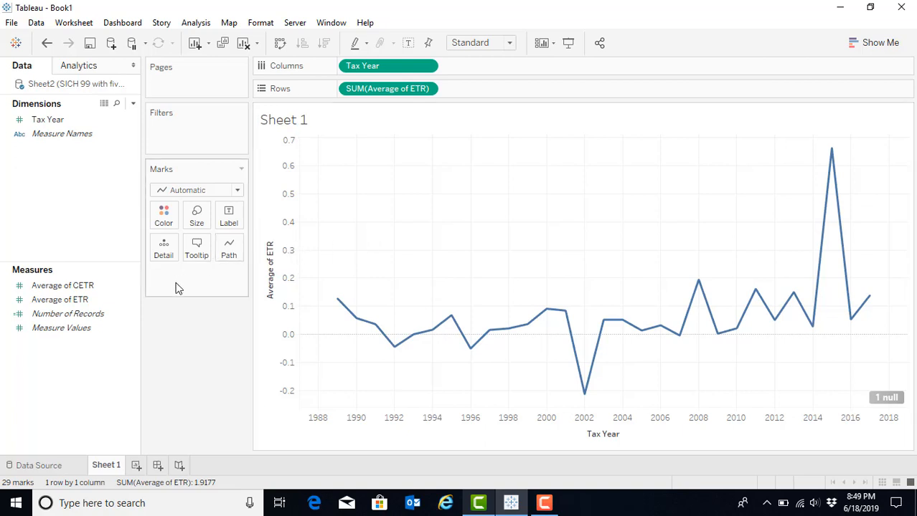
{"action": "left_click", "coordinate": [62, 286]}
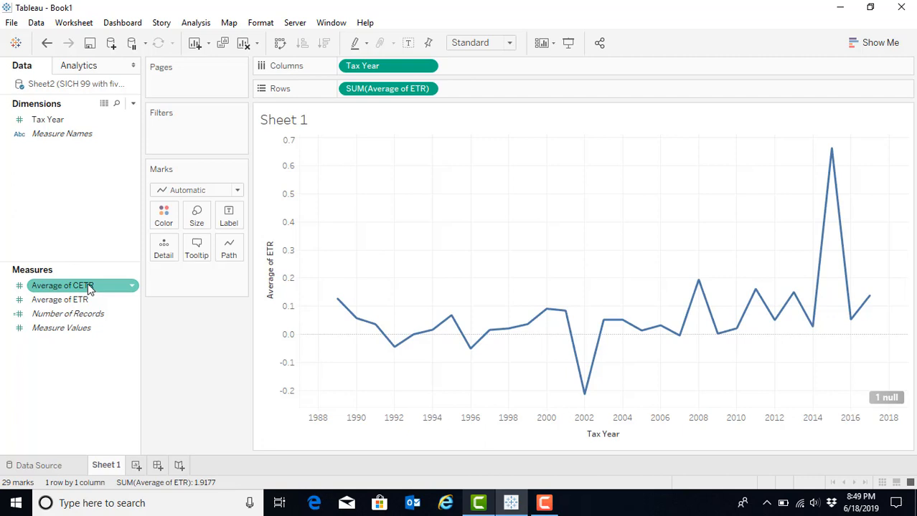
{"action": "mouse_move", "coordinate": [82, 285]}
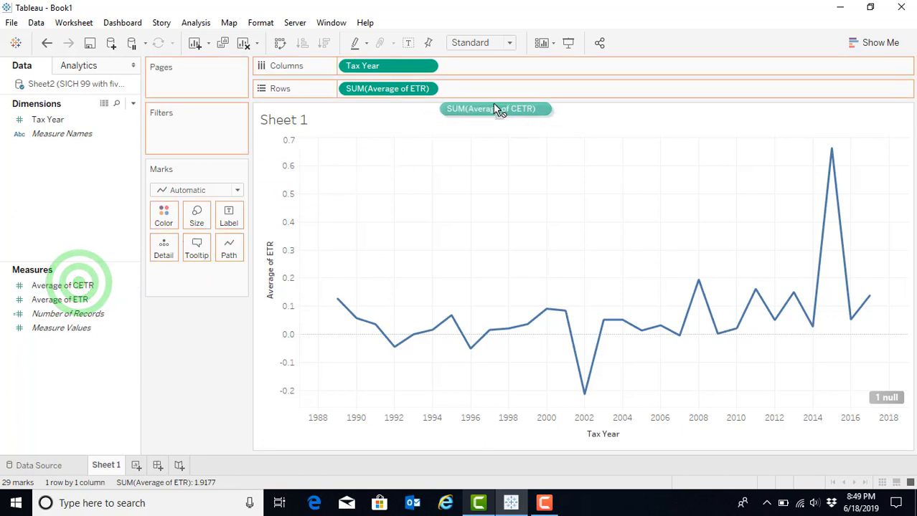
{"action": "left_click_drag", "start_coordinate": [63, 285], "coordinate": [488, 89]}
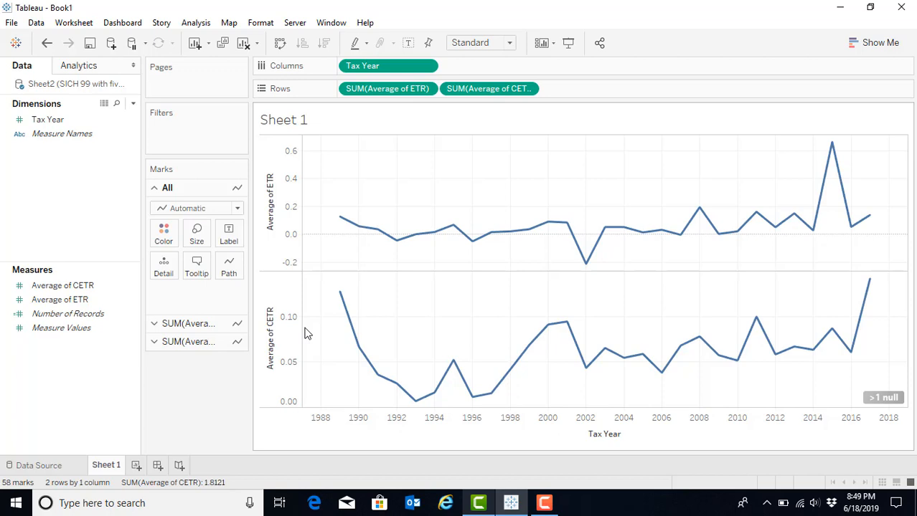
{"action": "mouse_move", "coordinate": [502, 285]}
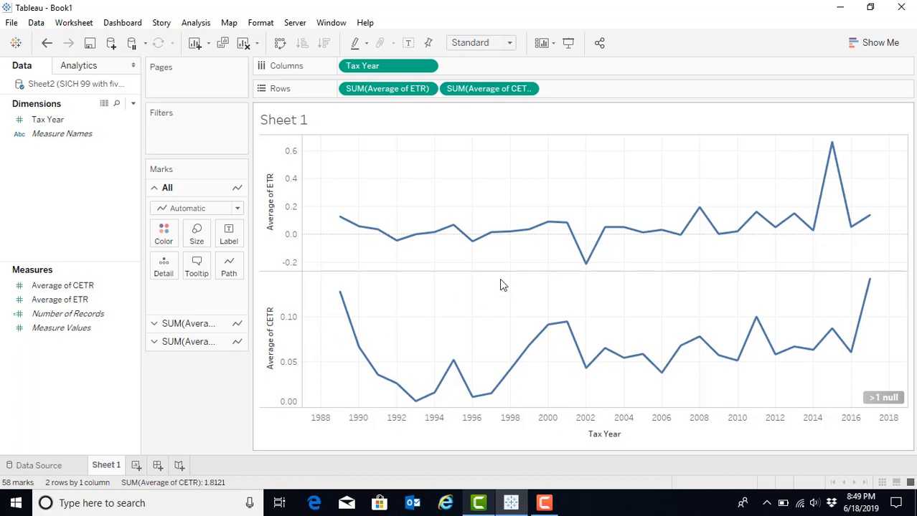
{"action": "mouse_move", "coordinate": [496, 345]}
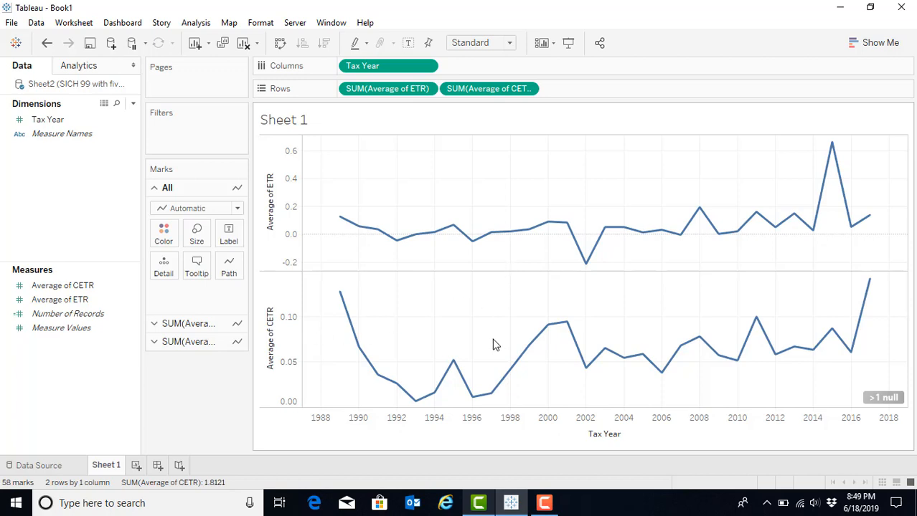
{"action": "mouse_move", "coordinate": [456, 345]}
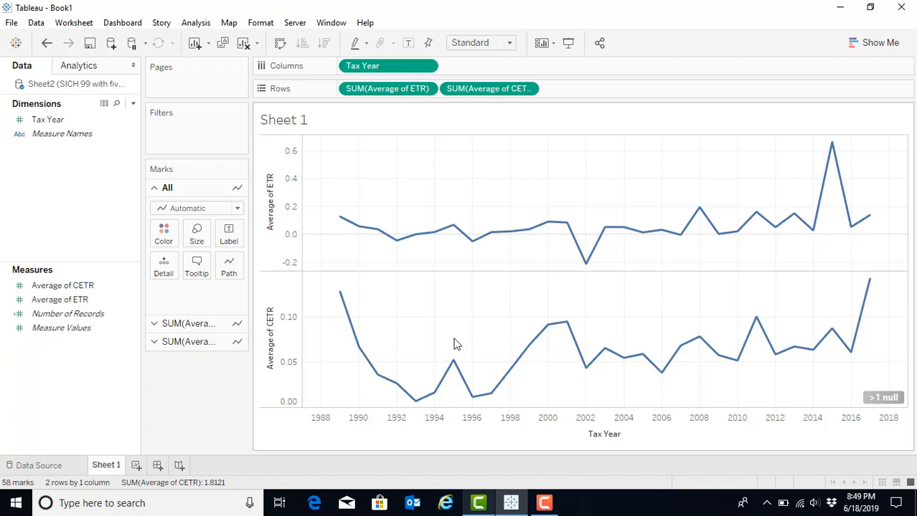
{"action": "mouse_move", "coordinate": [321, 375]}
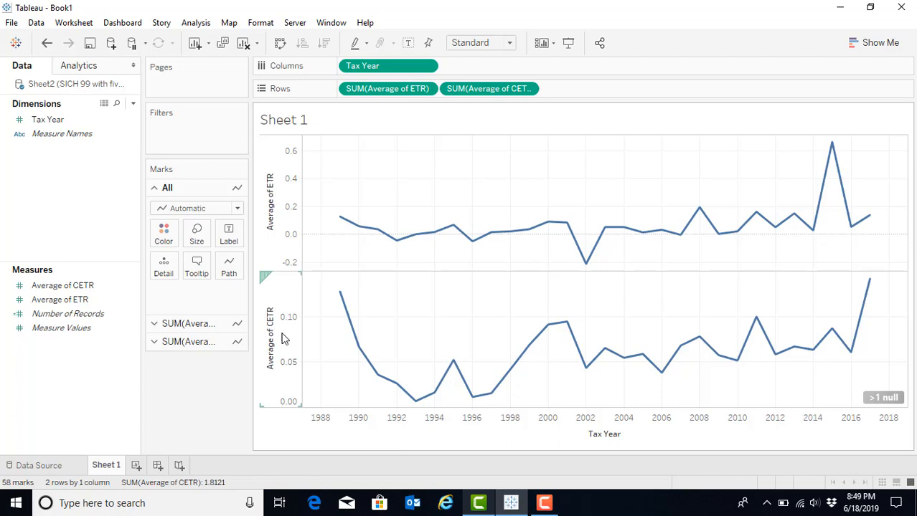
- Make Average of CETR a dual axis so both lines share one chart
{"action": "right_click", "coordinate": [271, 341]}
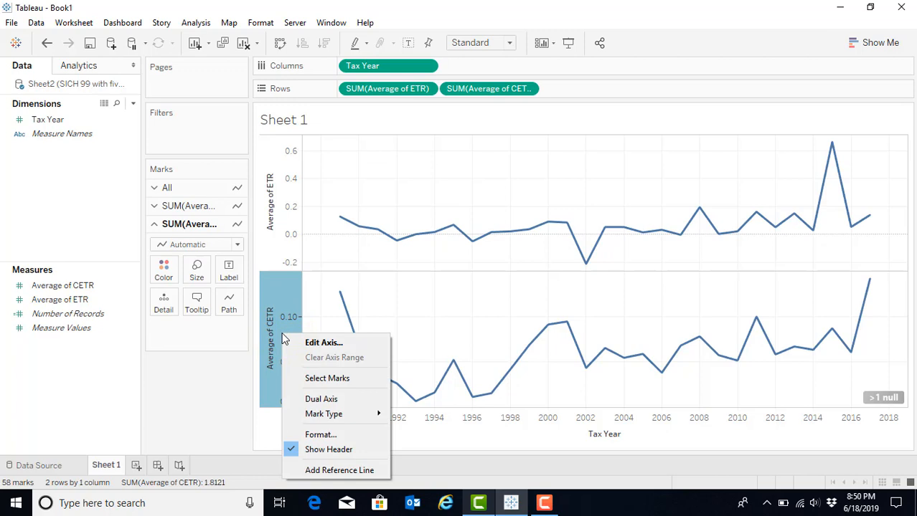
{"action": "mouse_move", "coordinate": [327, 378]}
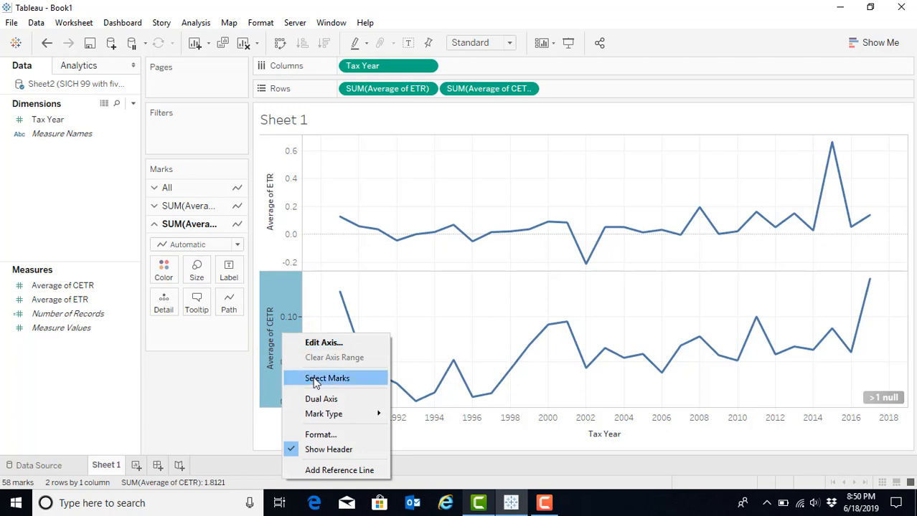
{"action": "mouse_move", "coordinate": [321, 399]}
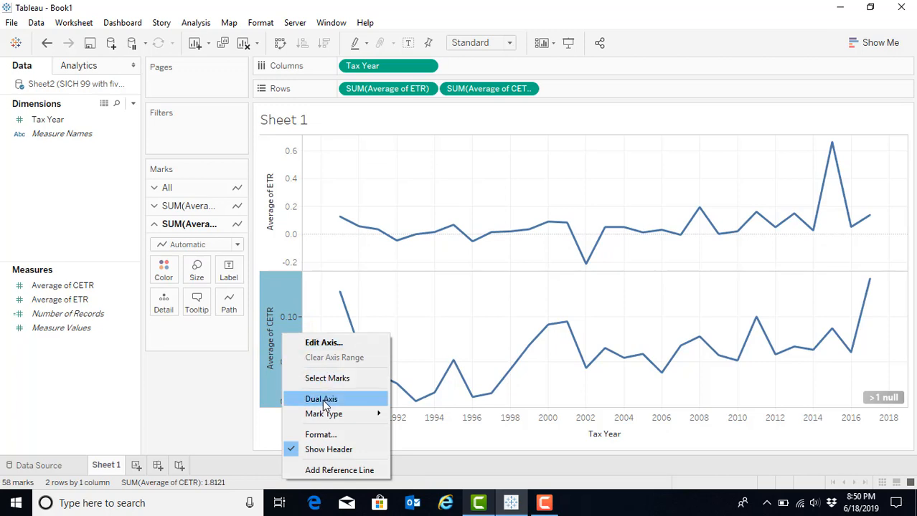
{"action": "left_click", "coordinate": [320, 398]}
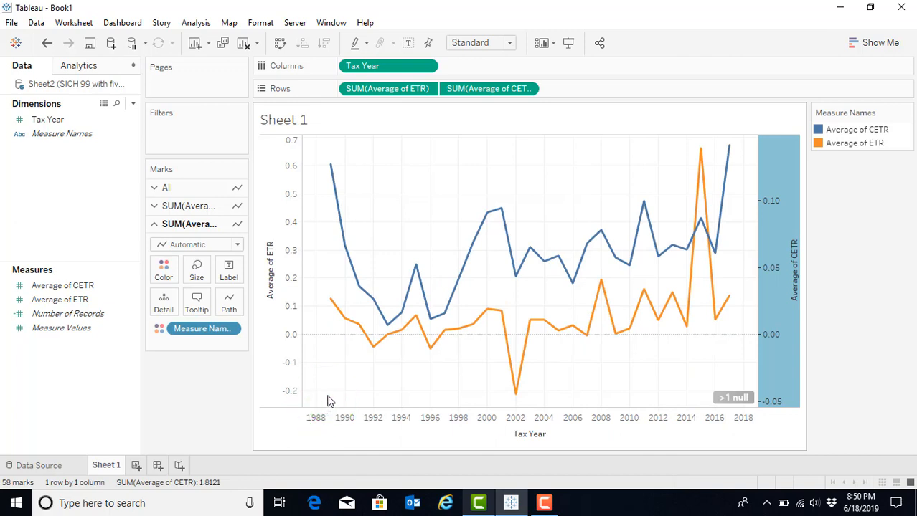
{"action": "mouse_move", "coordinate": [363, 397]}
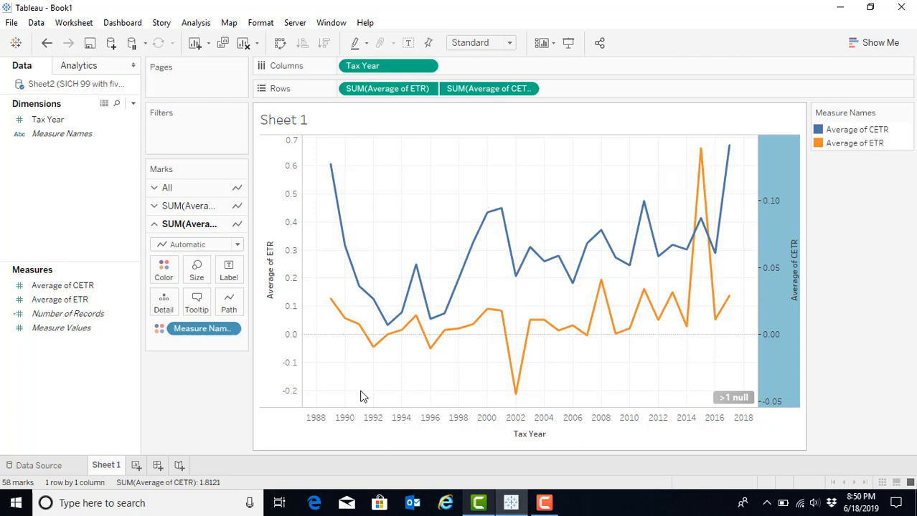
{"action": "mouse_move", "coordinate": [380, 387]}
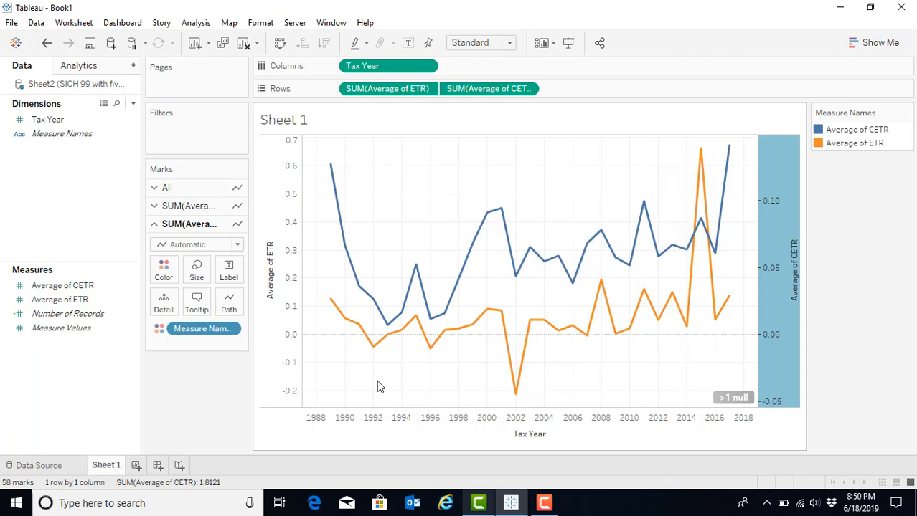
{"action": "mouse_move", "coordinate": [391, 386]}
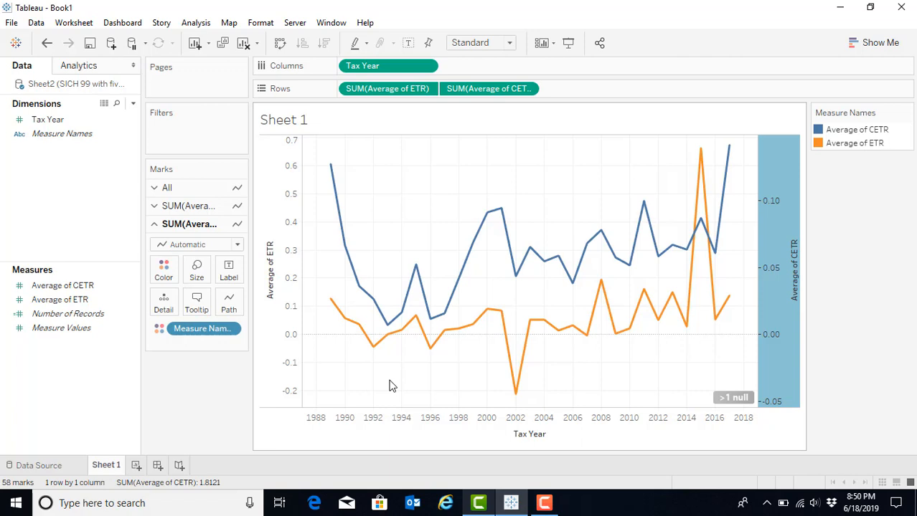
{"action": "mouse_move", "coordinate": [399, 387]}
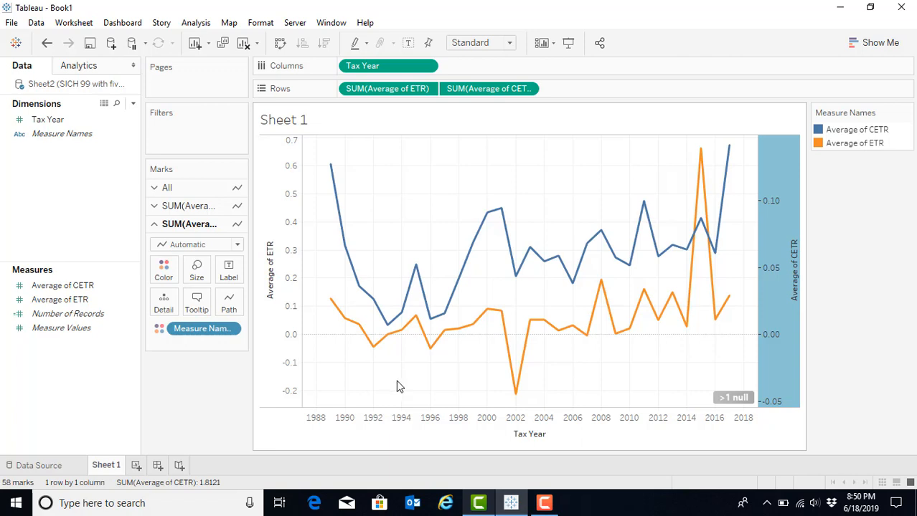
{"action": "mouse_move", "coordinate": [539, 403]}
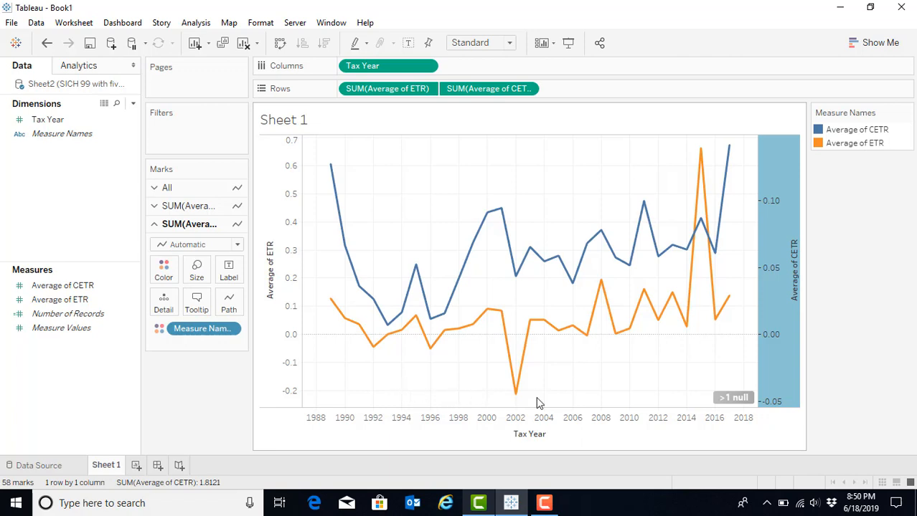
{"action": "mouse_move", "coordinate": [517, 396]}
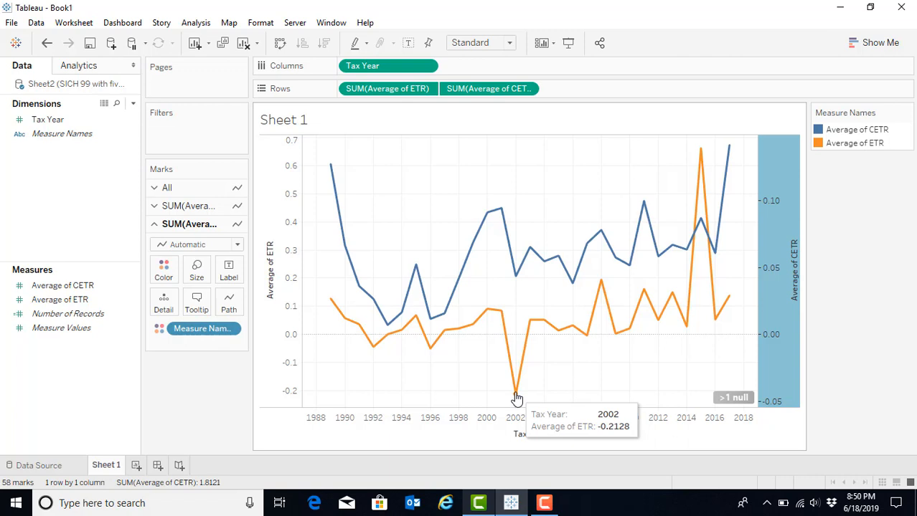
{"action": "right_click", "coordinate": [518, 395]}
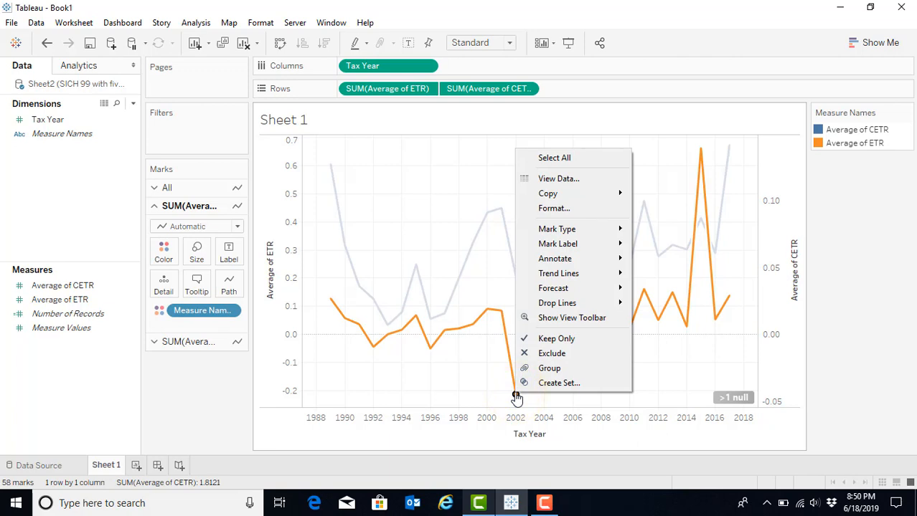
{"action": "mouse_move", "coordinate": [557, 338]}
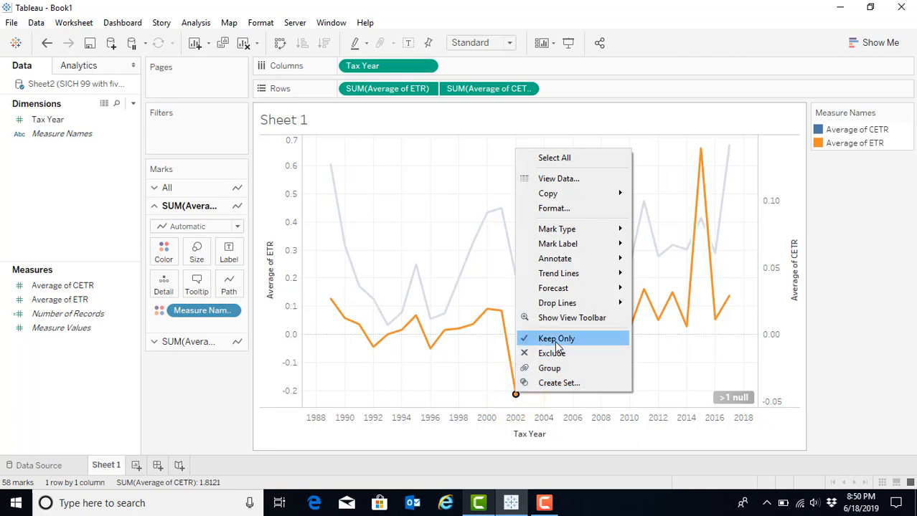
{"action": "mouse_move", "coordinate": [551, 353]}
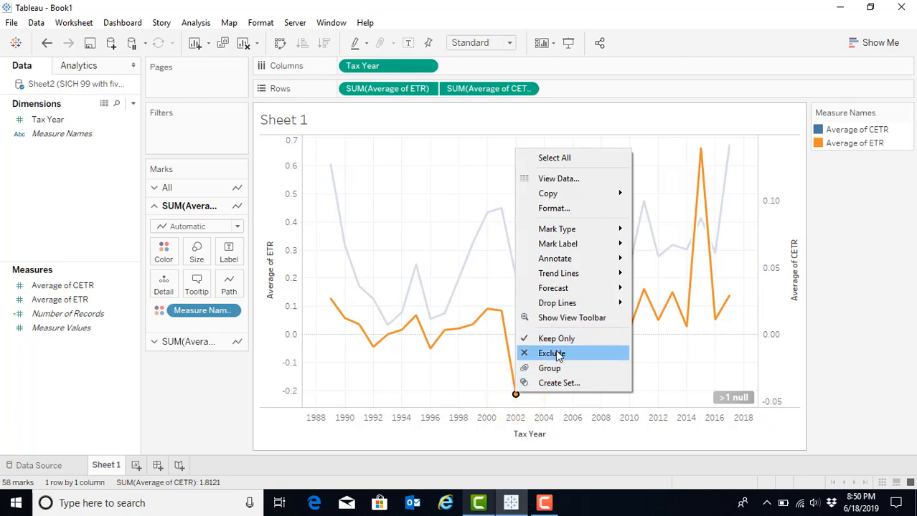
{"action": "mouse_move", "coordinate": [557, 368]}
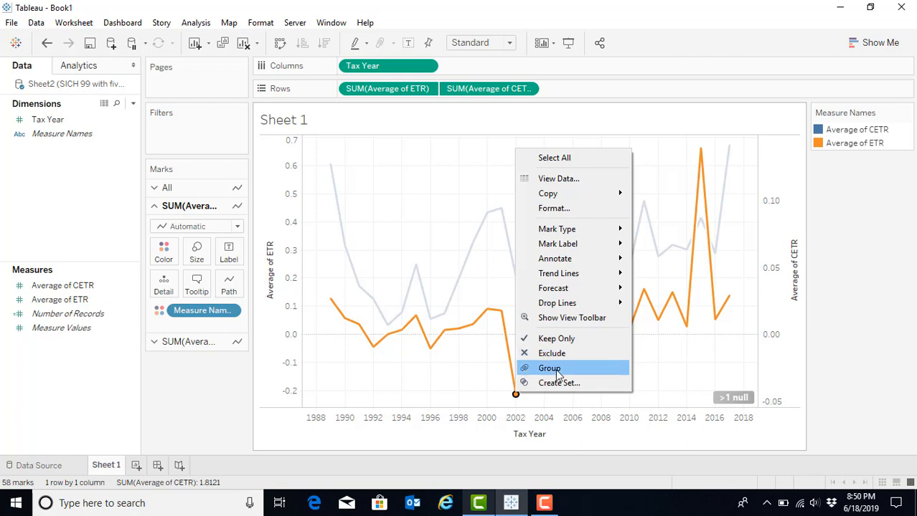
{"action": "mouse_move", "coordinate": [552, 353]}
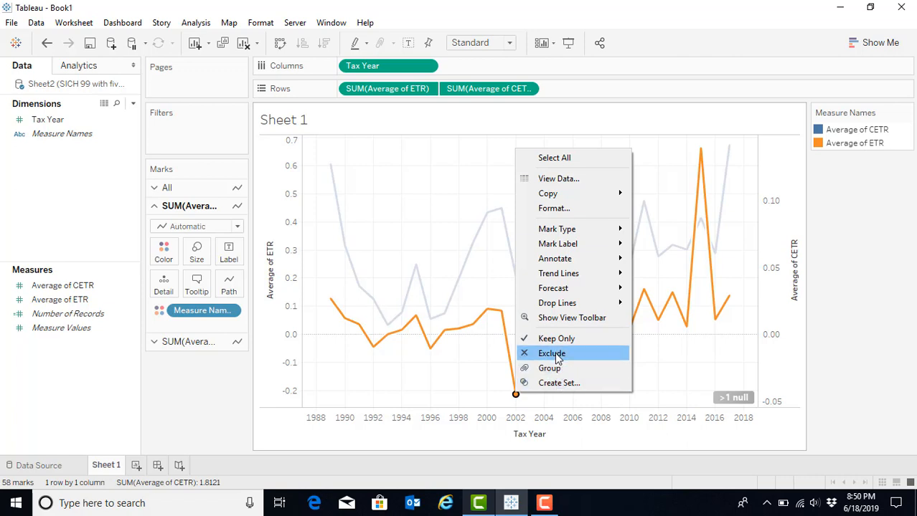
{"action": "left_click", "coordinate": [551, 352]}
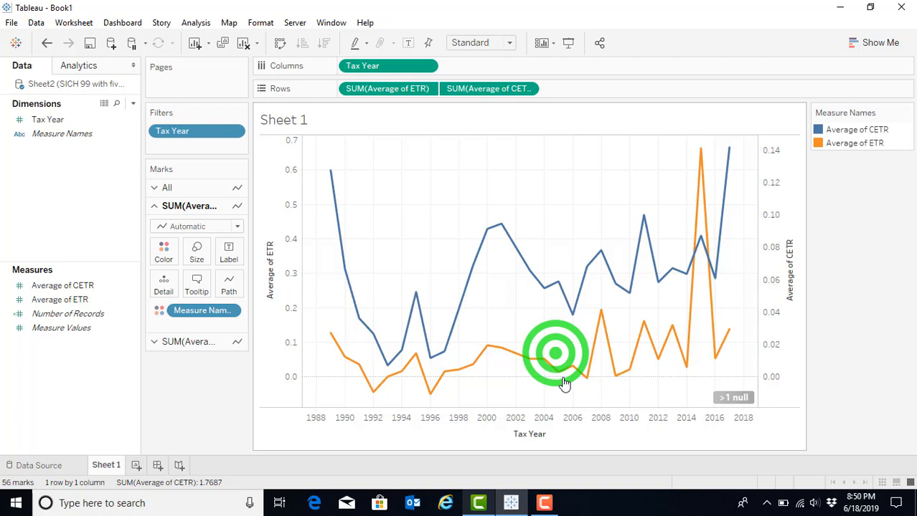
{"action": "left_click", "coordinate": [558, 353]}
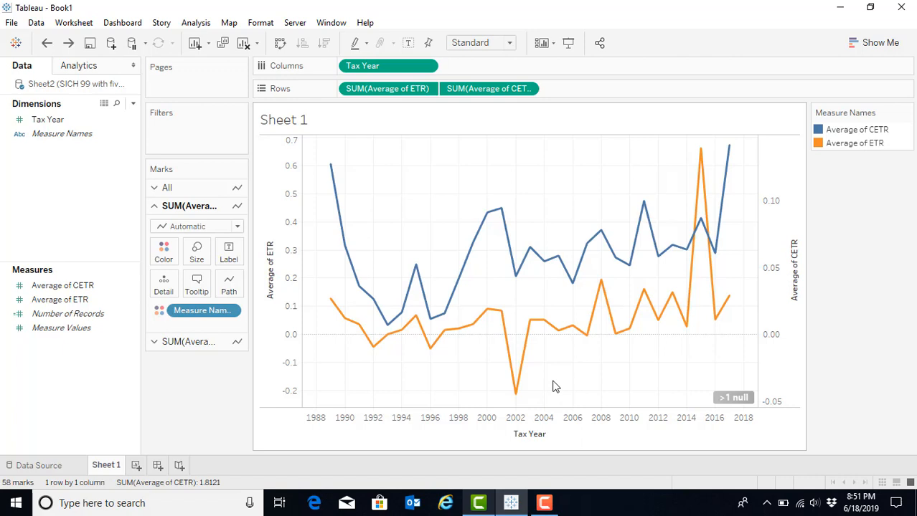
{"action": "mouse_move", "coordinate": [558, 374]}
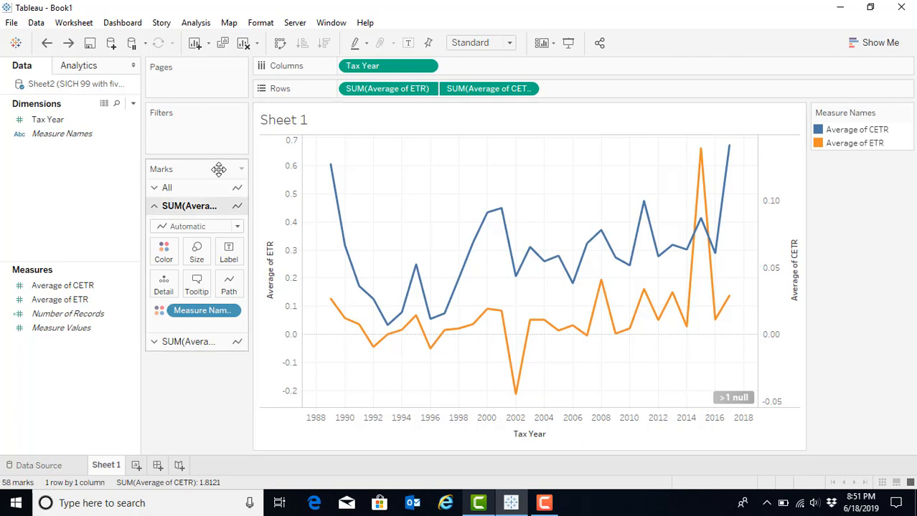
- From Analytics, add linear trend lines to the ETR and CETR series
{"action": "left_click", "coordinate": [79, 65]}
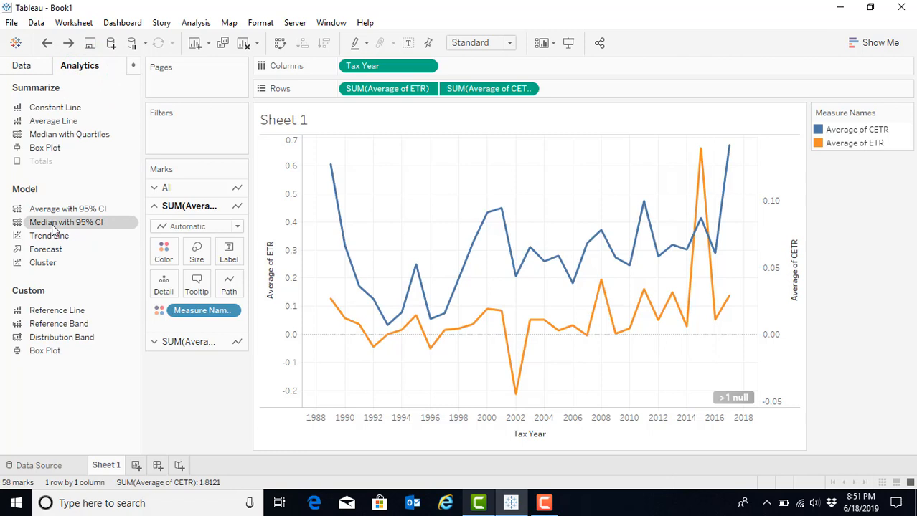
{"action": "mouse_move", "coordinate": [50, 236]}
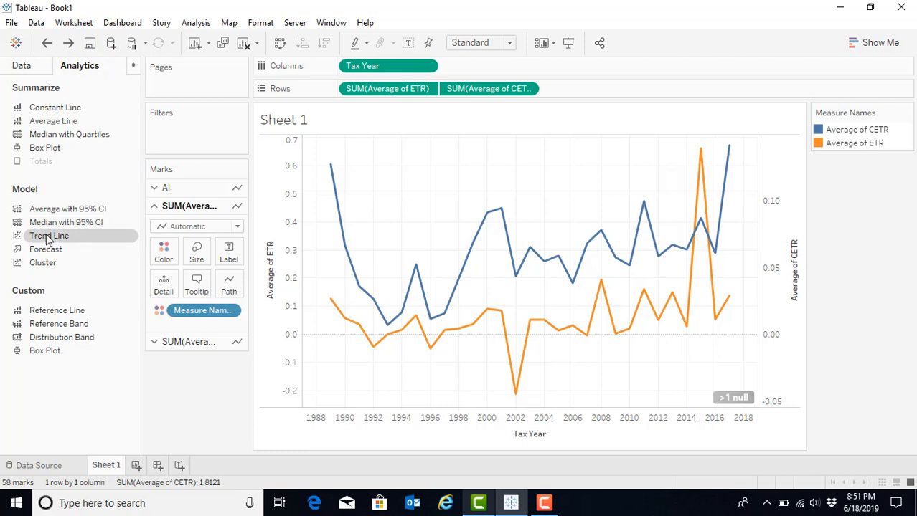
{"action": "left_click", "coordinate": [49, 236]}
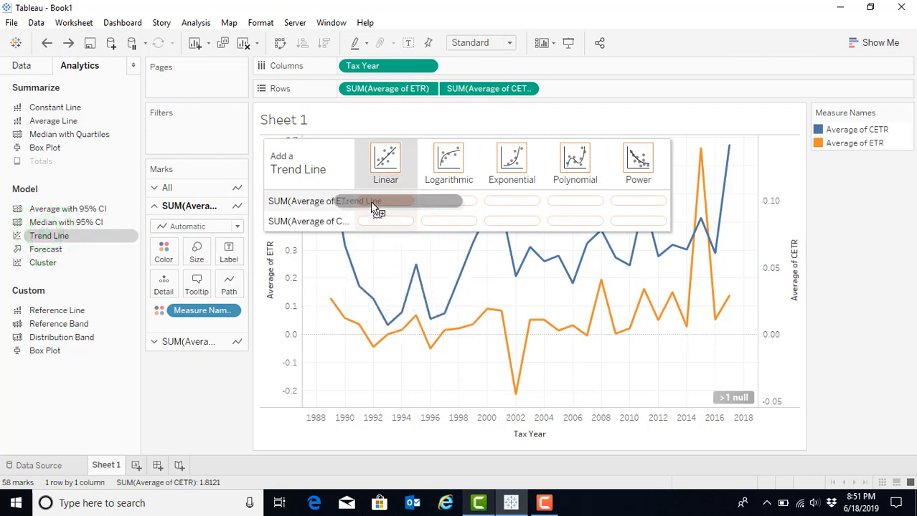
{"action": "mouse_move", "coordinate": [380, 220]}
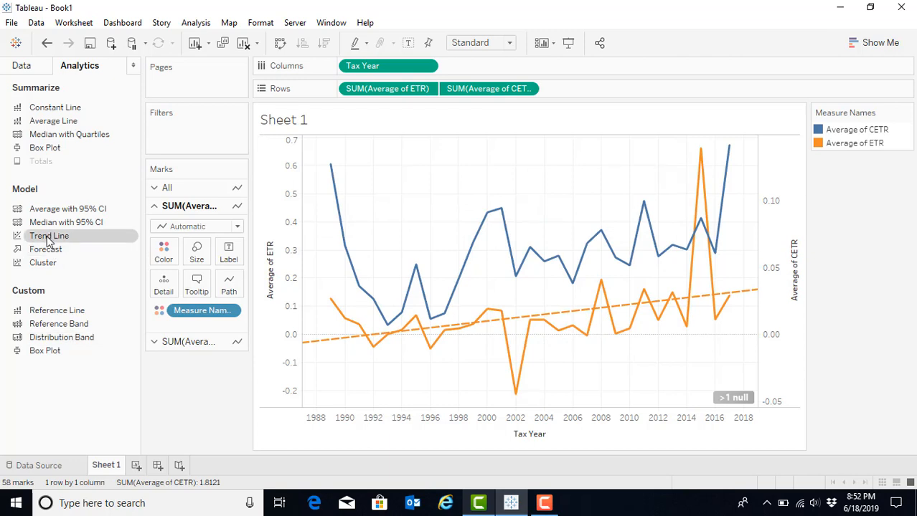
{"action": "left_click", "coordinate": [49, 235]}
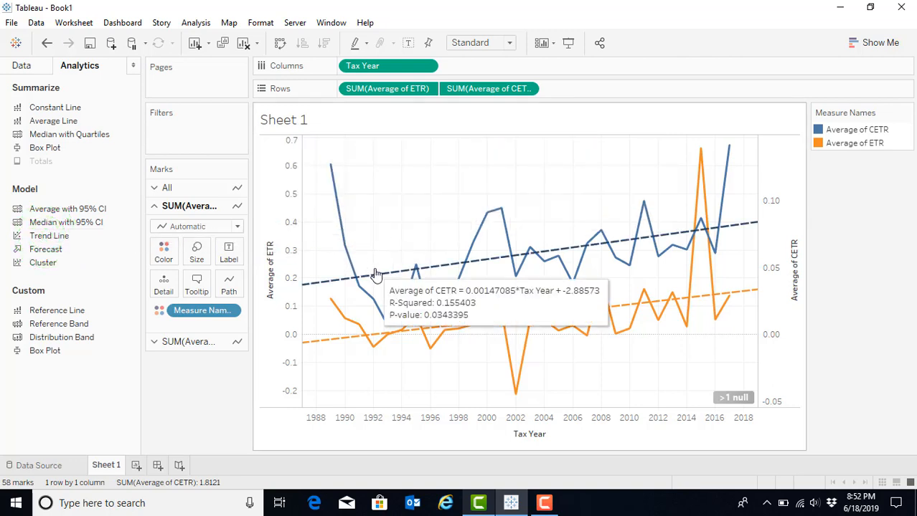
{"action": "mouse_move", "coordinate": [382, 265]}
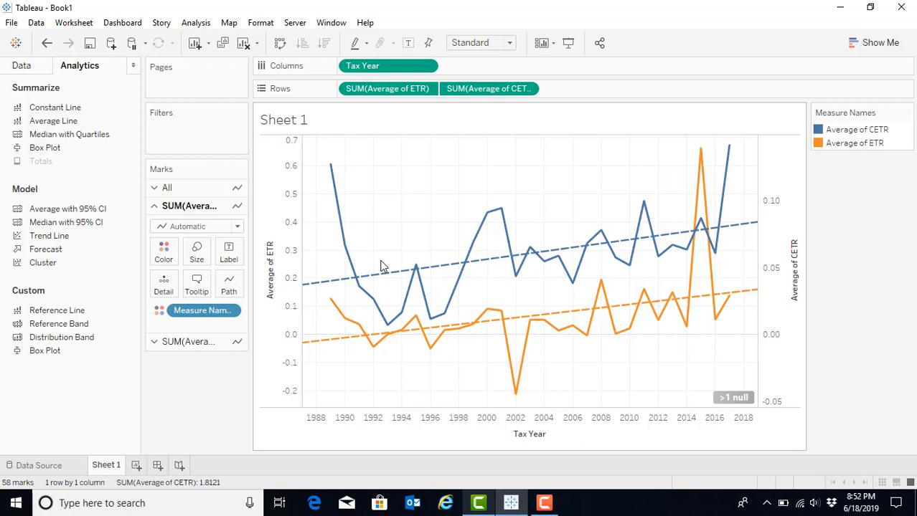
{"action": "mouse_move", "coordinate": [99, 102]}
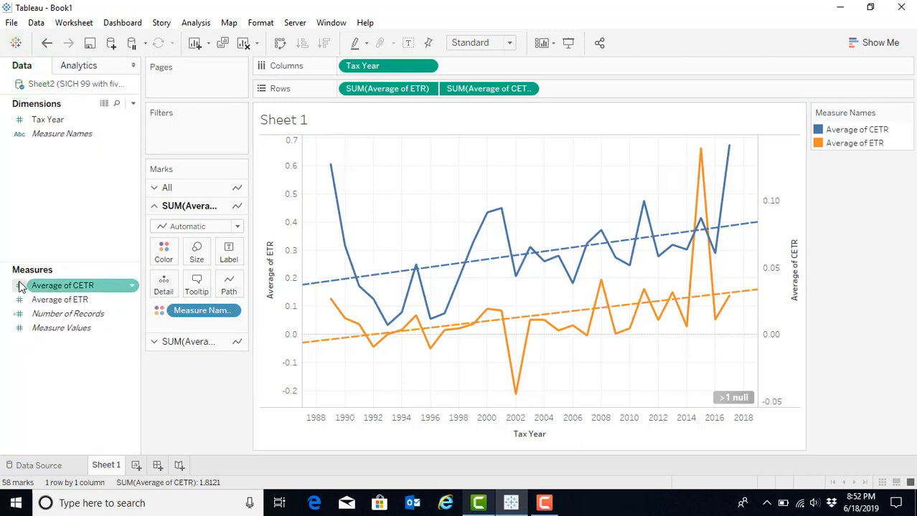
- Label the Average of ETR points with their values
{"action": "left_click", "coordinate": [59, 300]}
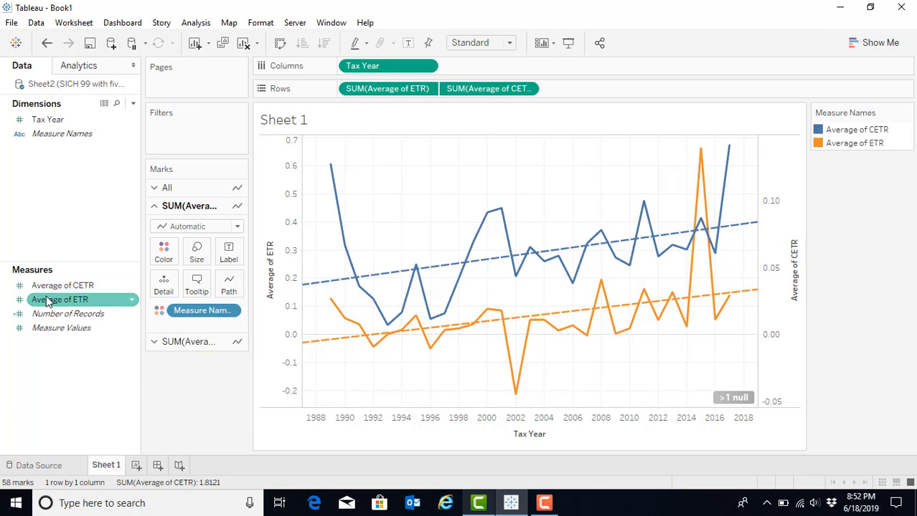
{"action": "mouse_move", "coordinate": [51, 301]}
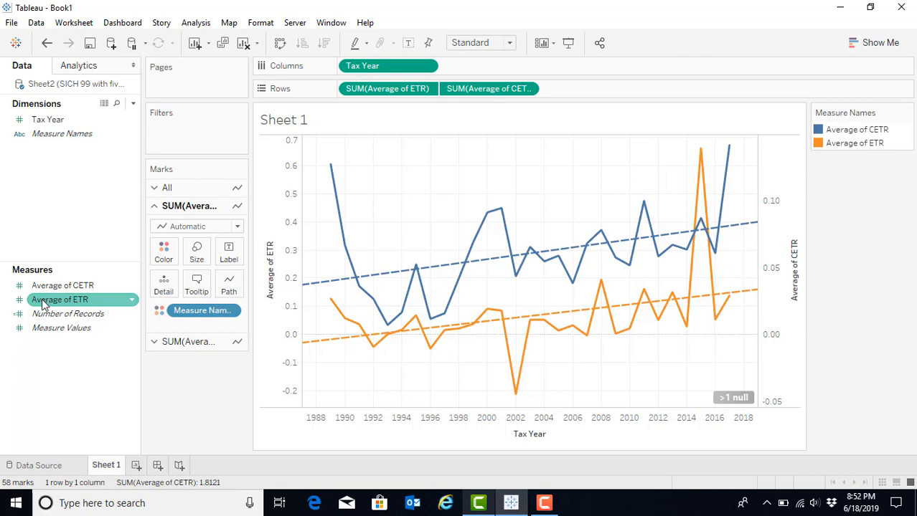
{"action": "mouse_move", "coordinate": [49, 300]}
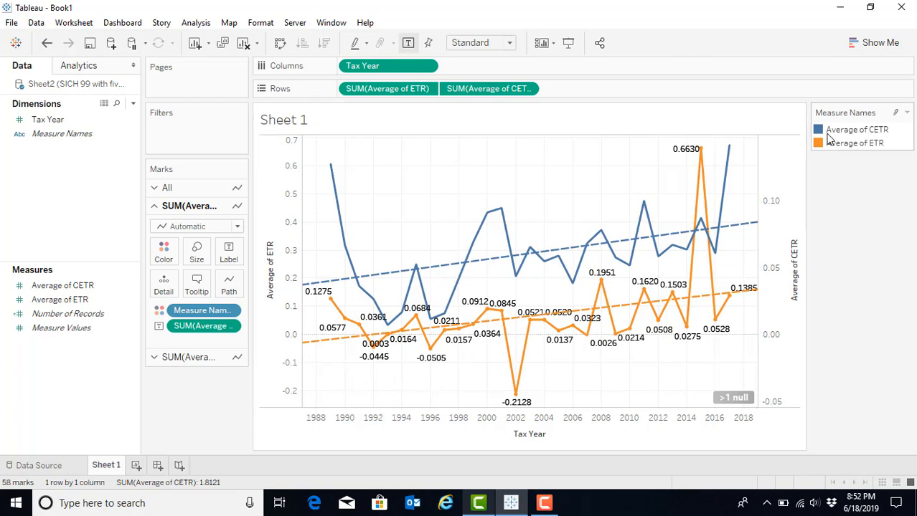
{"action": "mouse_move", "coordinate": [784, 194]}
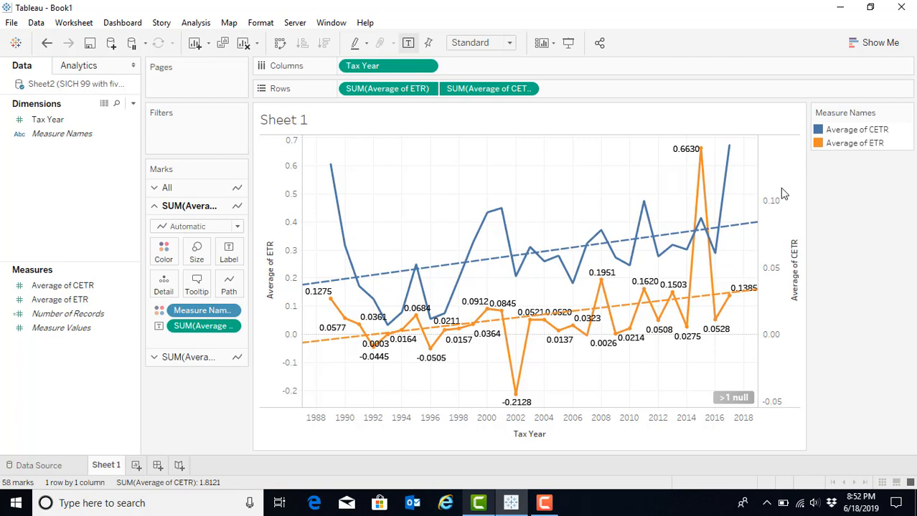
{"action": "mouse_move", "coordinate": [667, 250]}
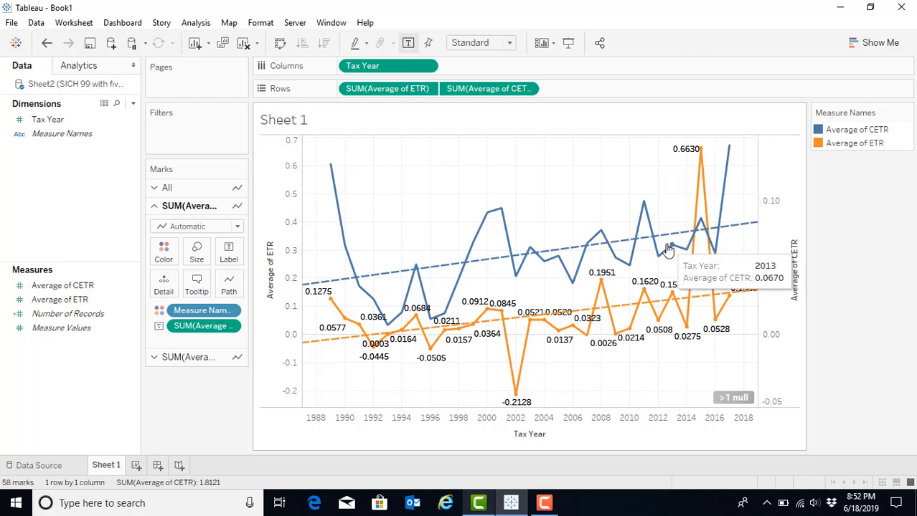
{"action": "mouse_move", "coordinate": [836, 158]}
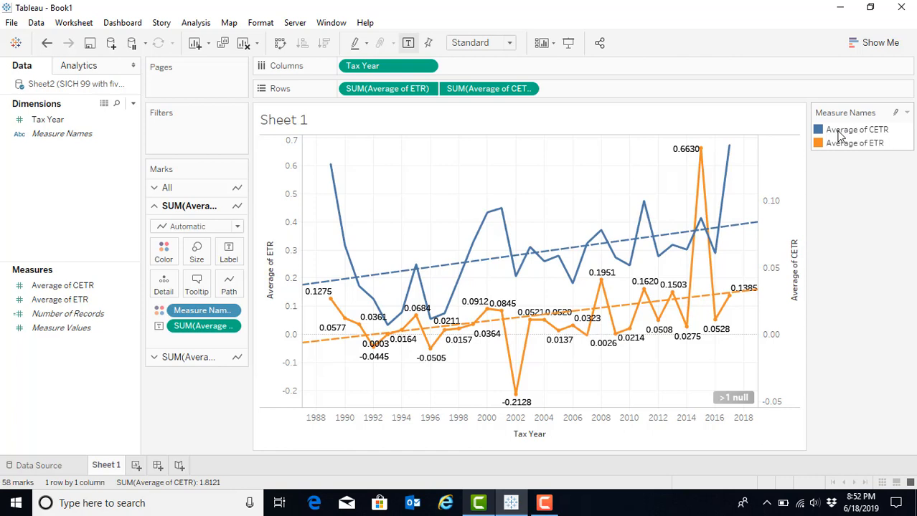
- In Edit Colors for the legend, choose the Jewel Bright palette
{"action": "right_click", "coordinate": [856, 129]}
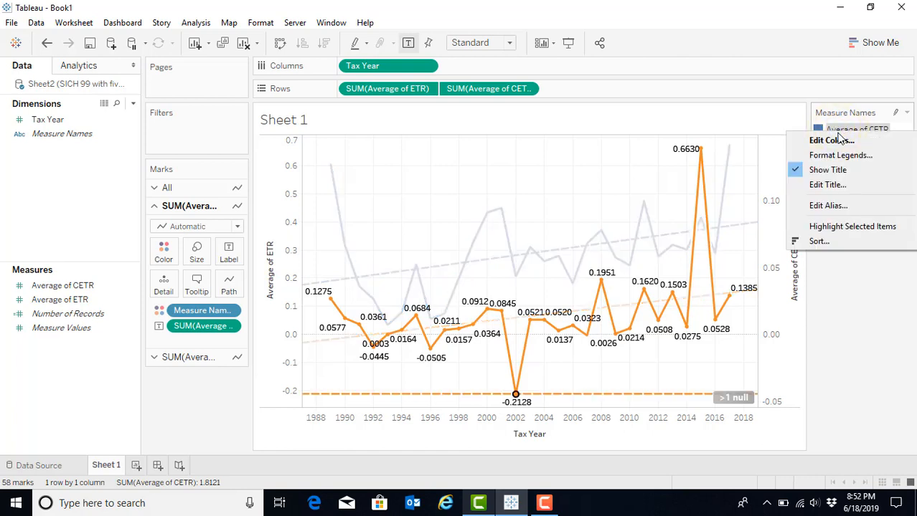
{"action": "left_click", "coordinate": [832, 139]}
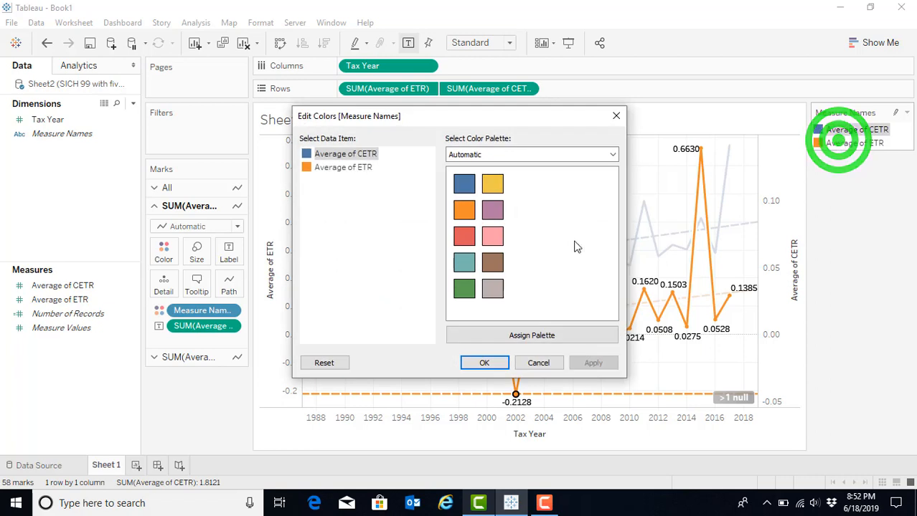
{"action": "mouse_move", "coordinate": [540, 196]}
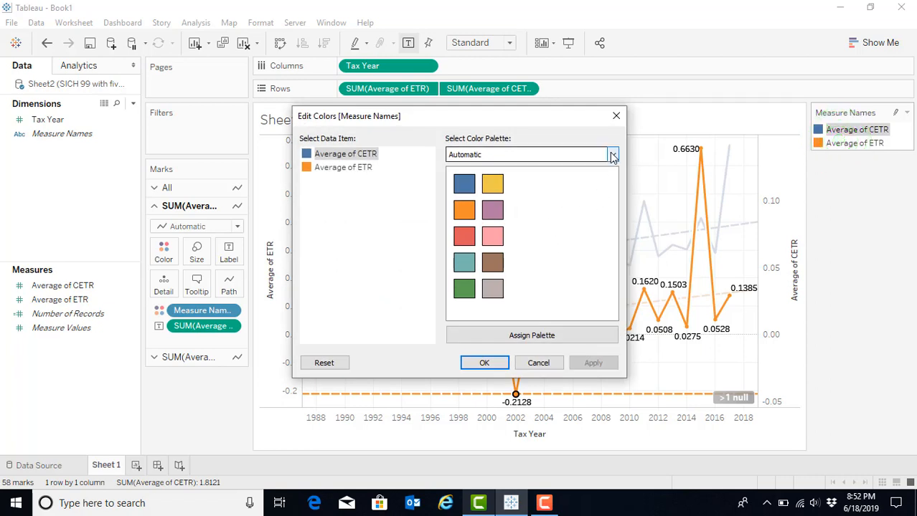
{"action": "left_click", "coordinate": [613, 154]}
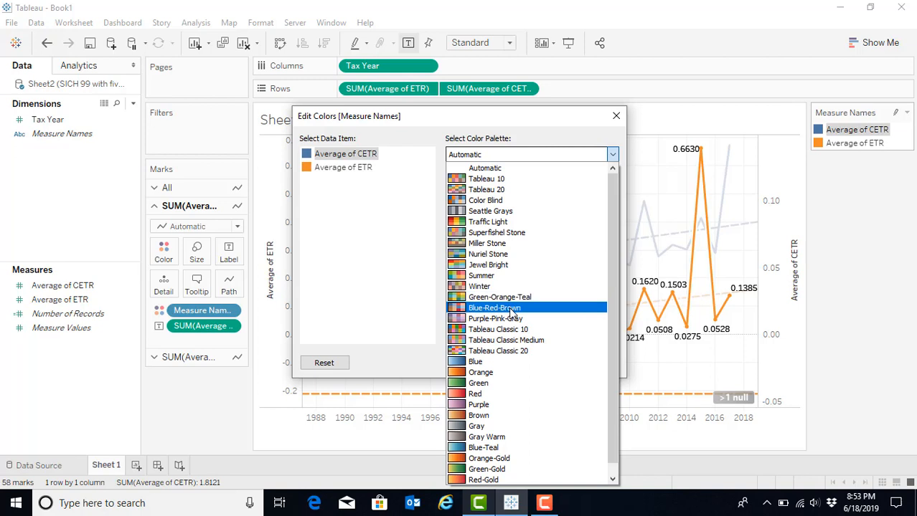
{"action": "left_click", "coordinate": [488, 265]}
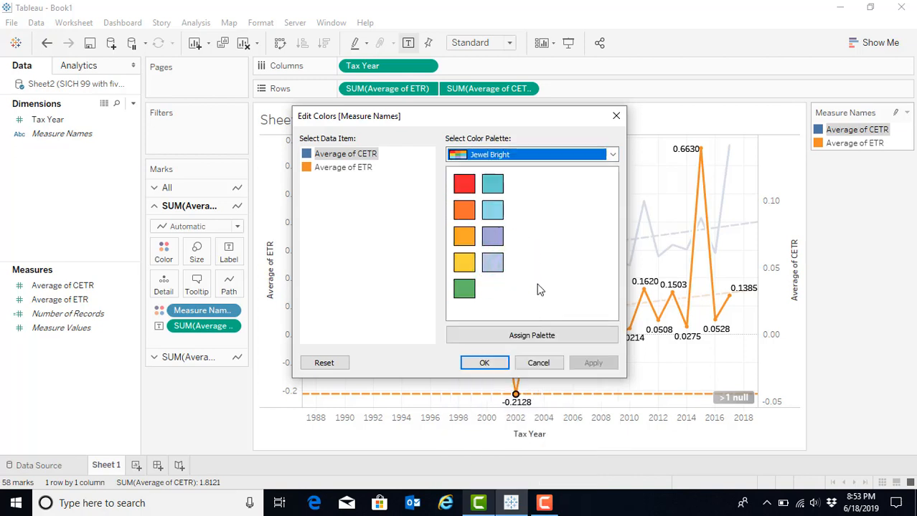
{"action": "mouse_move", "coordinate": [540, 277]}
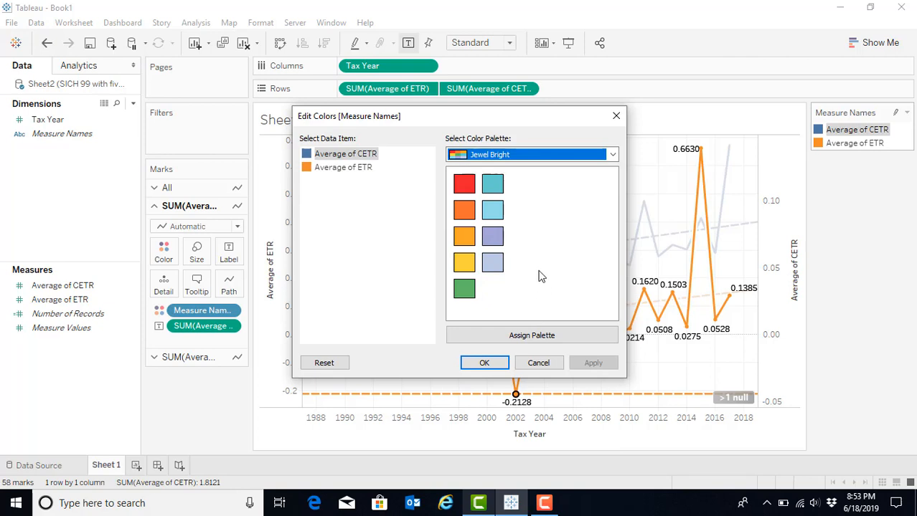
- Assign light blue to Average of CETR and green to Average of ETR, then apply
{"action": "left_click", "coordinate": [493, 210]}
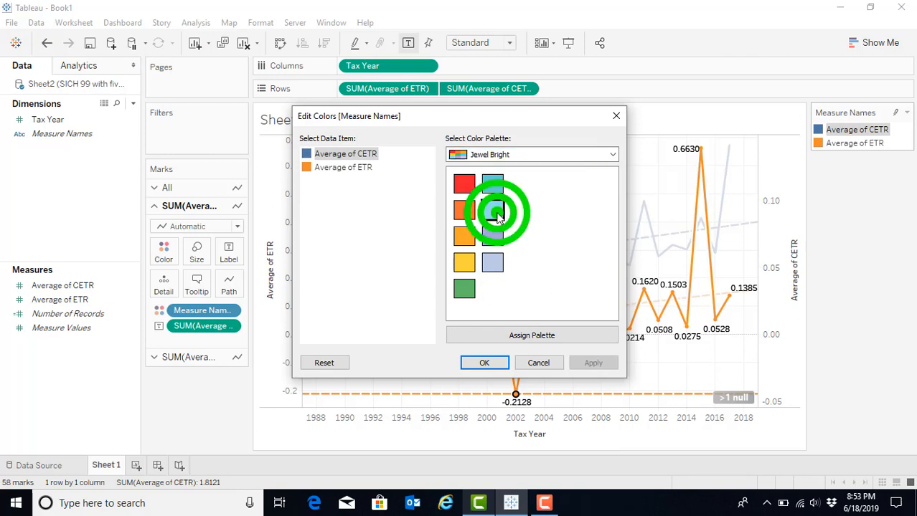
{"action": "left_click", "coordinate": [493, 210]}
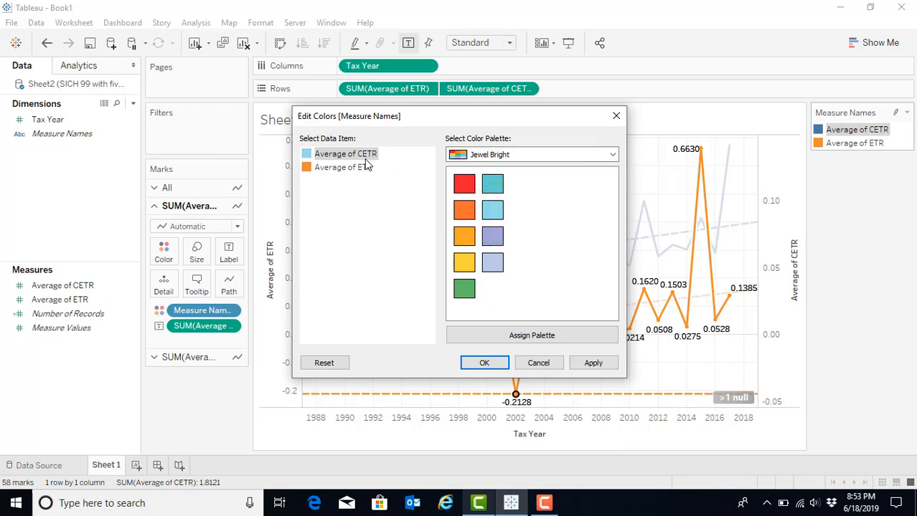
{"action": "left_click", "coordinate": [343, 167]}
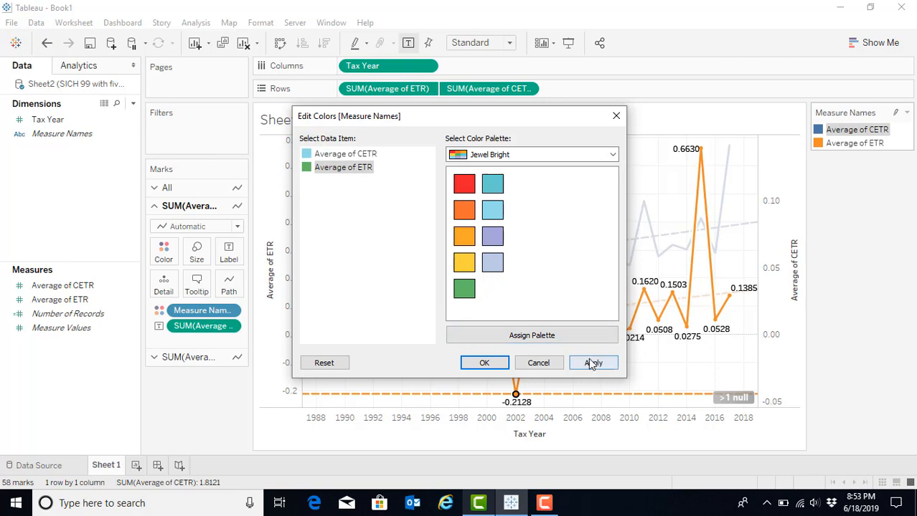
{"action": "left_click", "coordinate": [593, 363]}
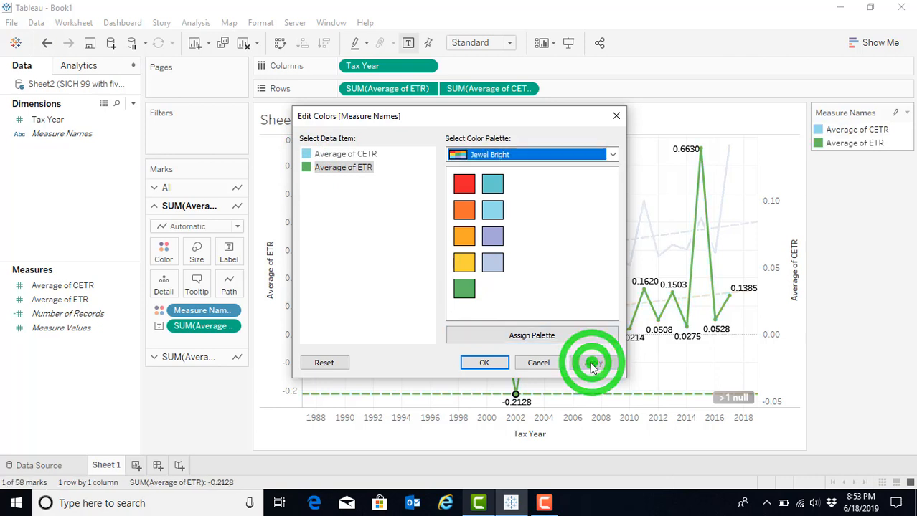
{"action": "left_click", "coordinate": [484, 363]}
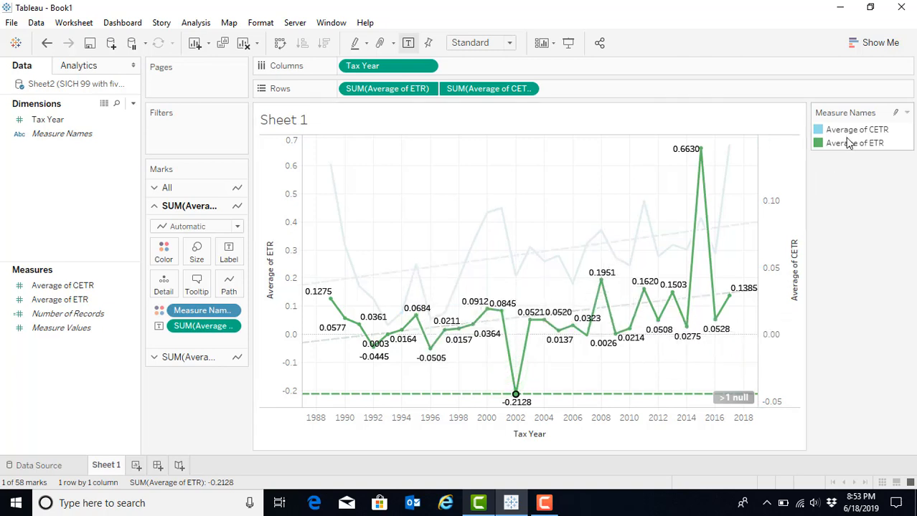
{"action": "mouse_move", "coordinate": [850, 143]}
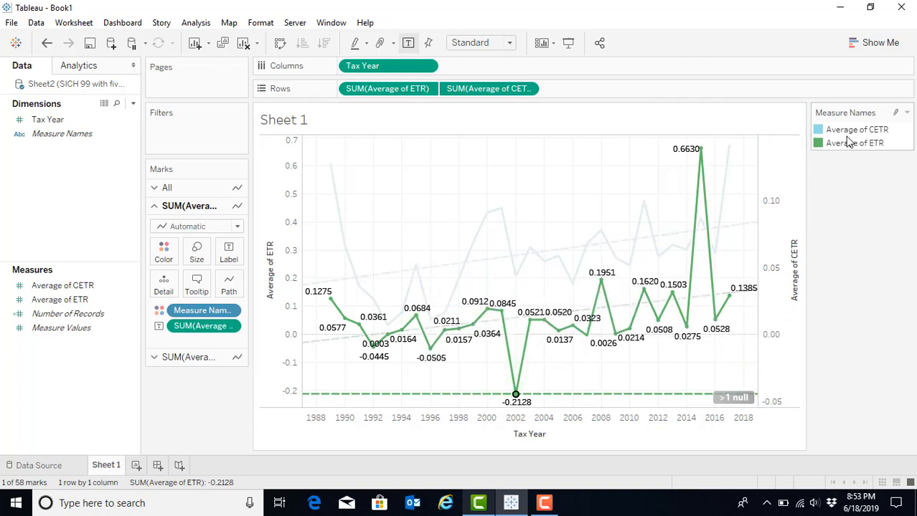